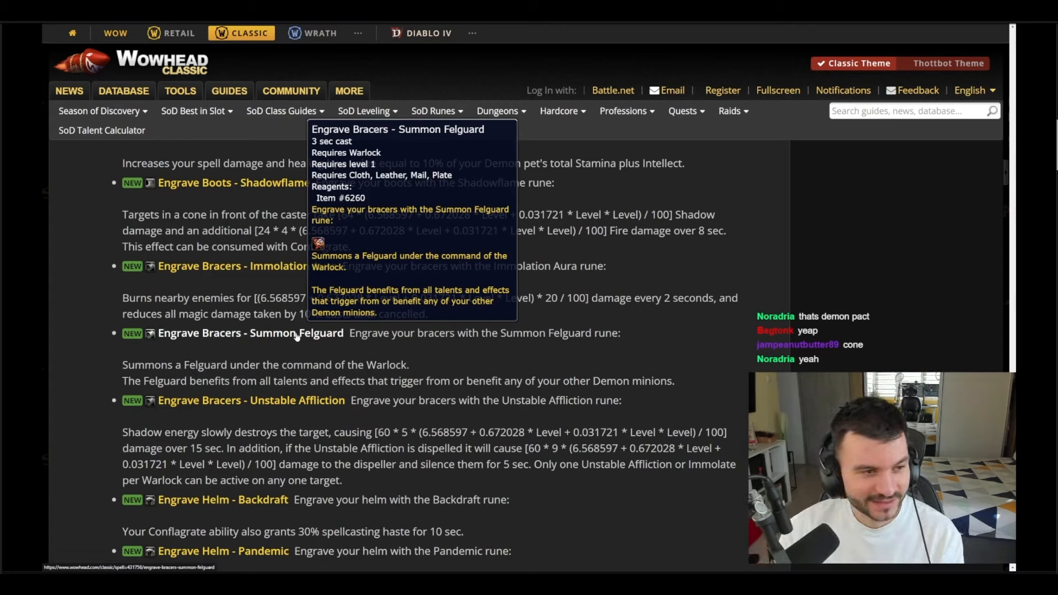
scroll(up, 3)
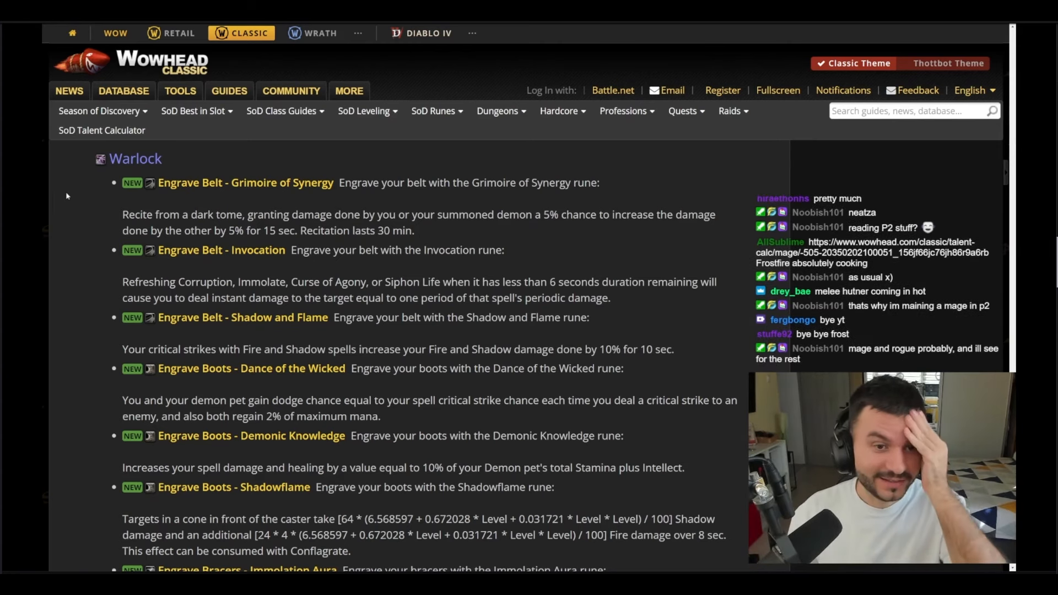
mouse_move(245, 182)
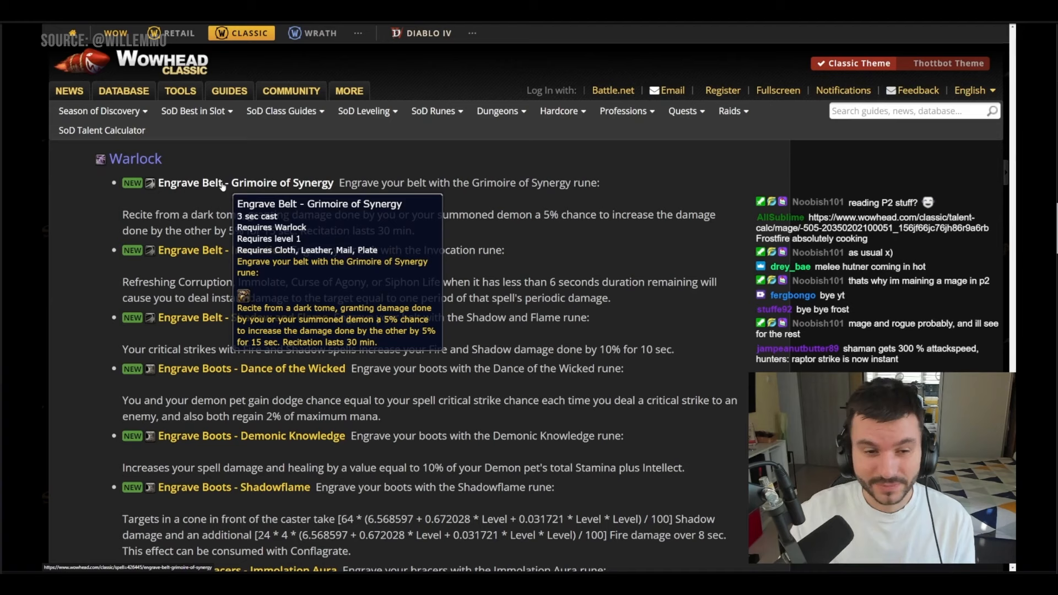
mouse_move(221, 250)
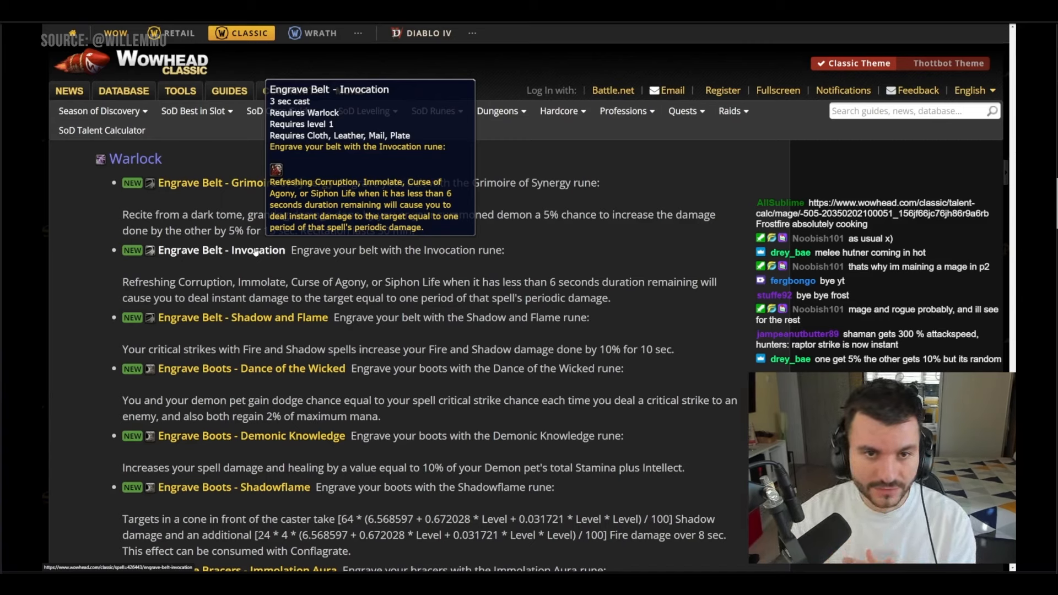
mouse_move(265, 312)
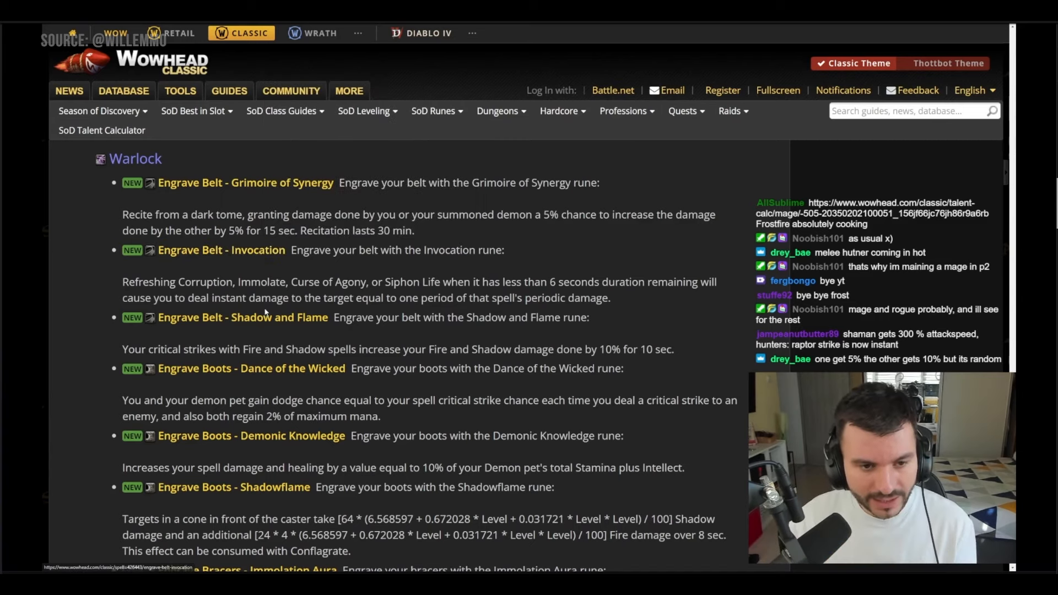
mouse_move(241, 317)
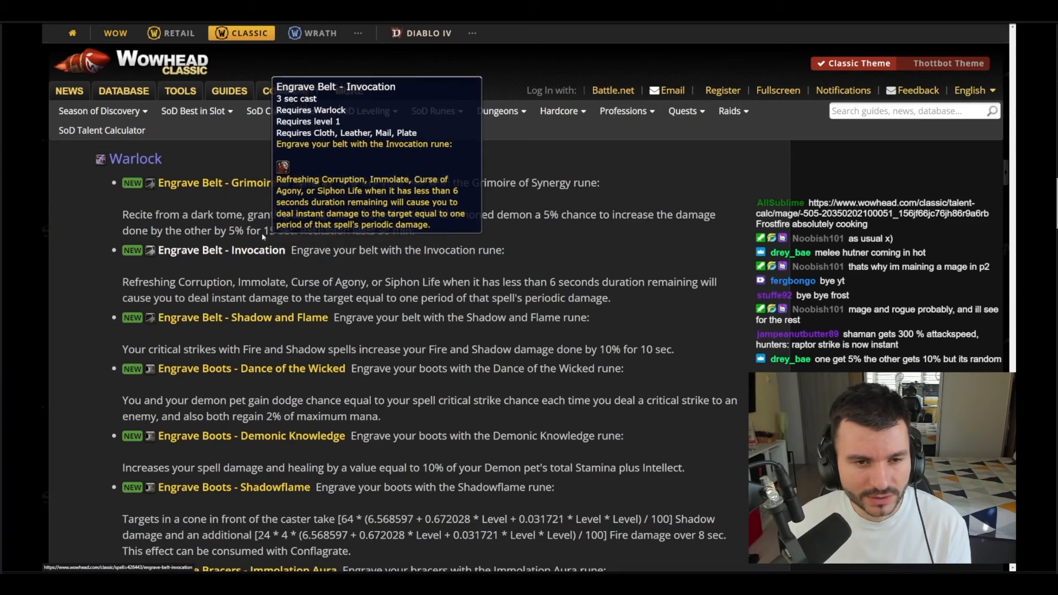
mouse_move(245, 181)
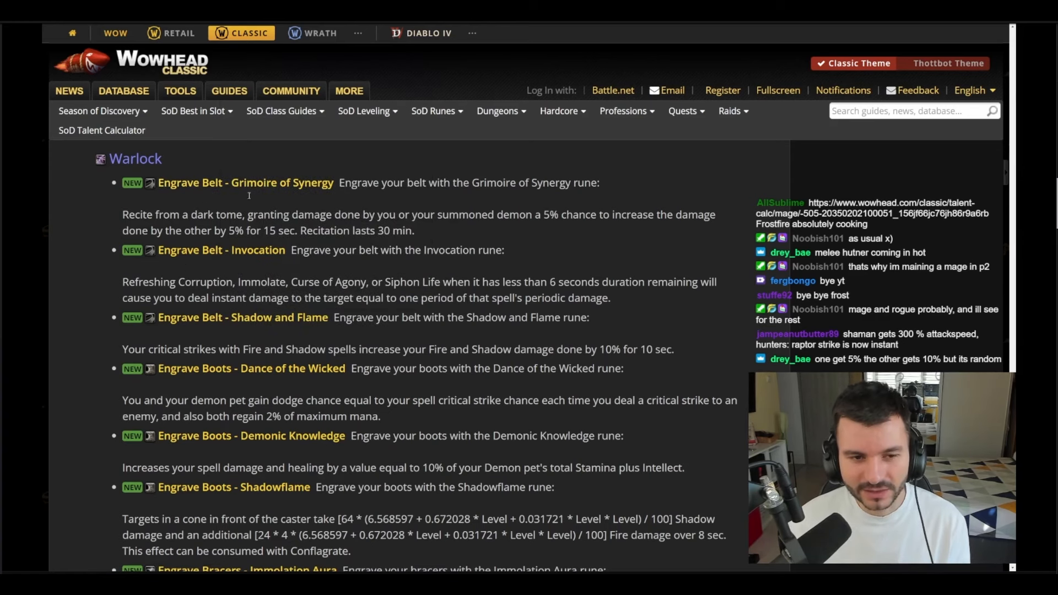
scroll(down, 3)
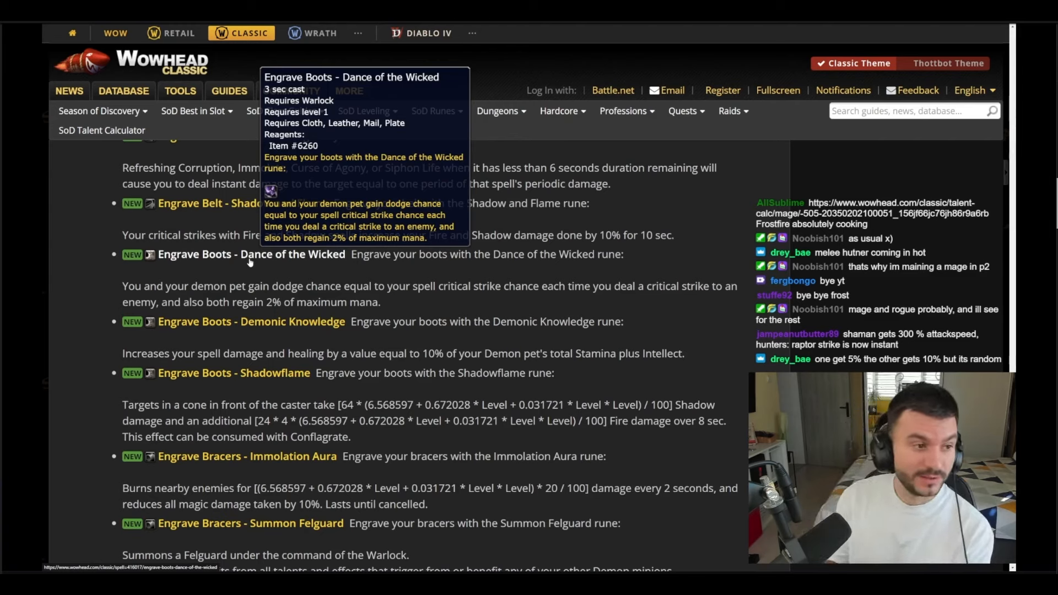
mouse_move(259, 321)
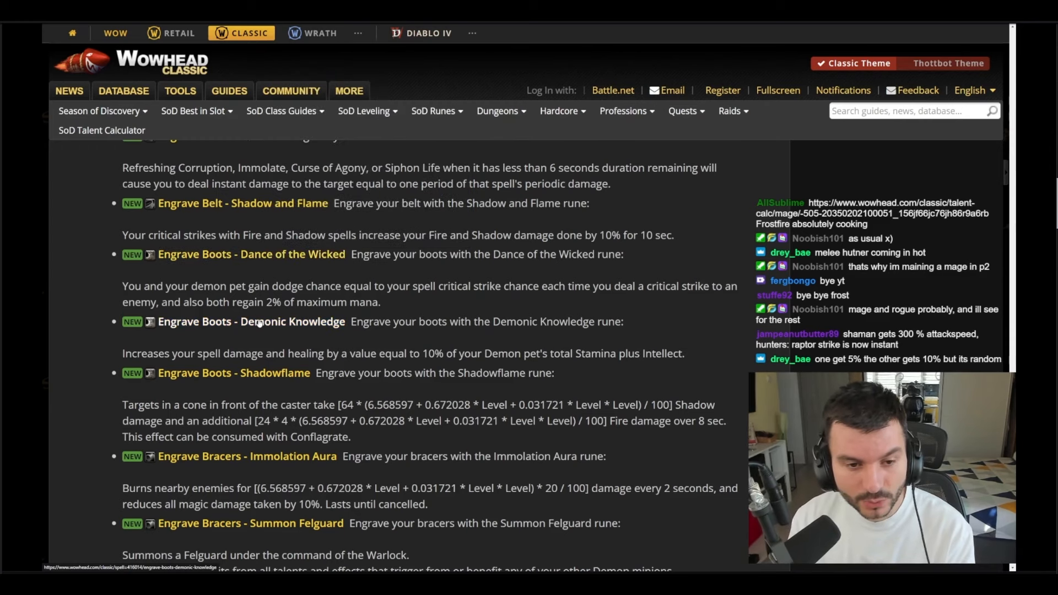
mouse_move(252, 321)
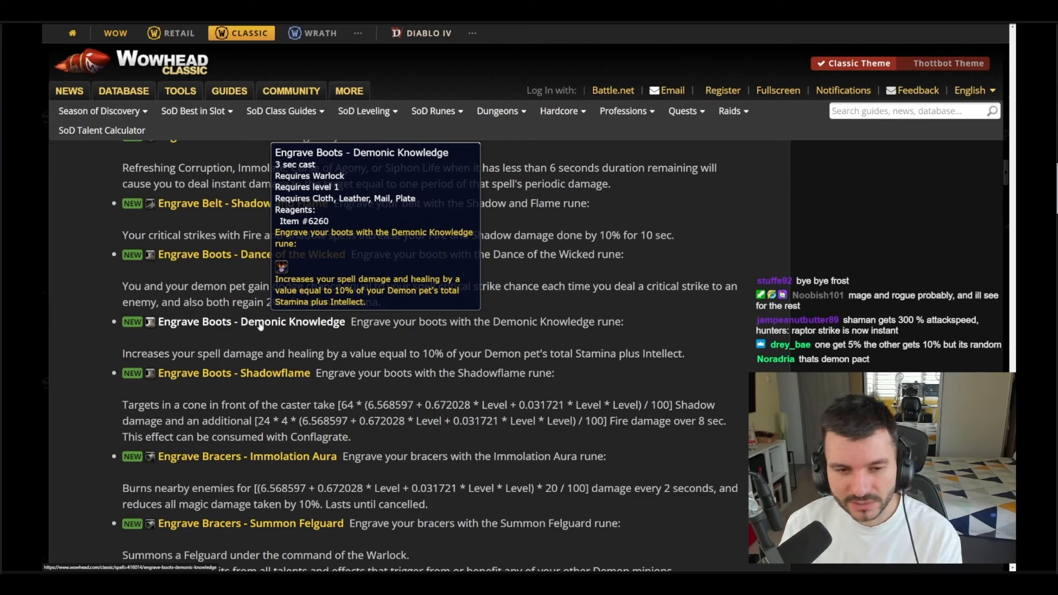
mouse_move(234, 373)
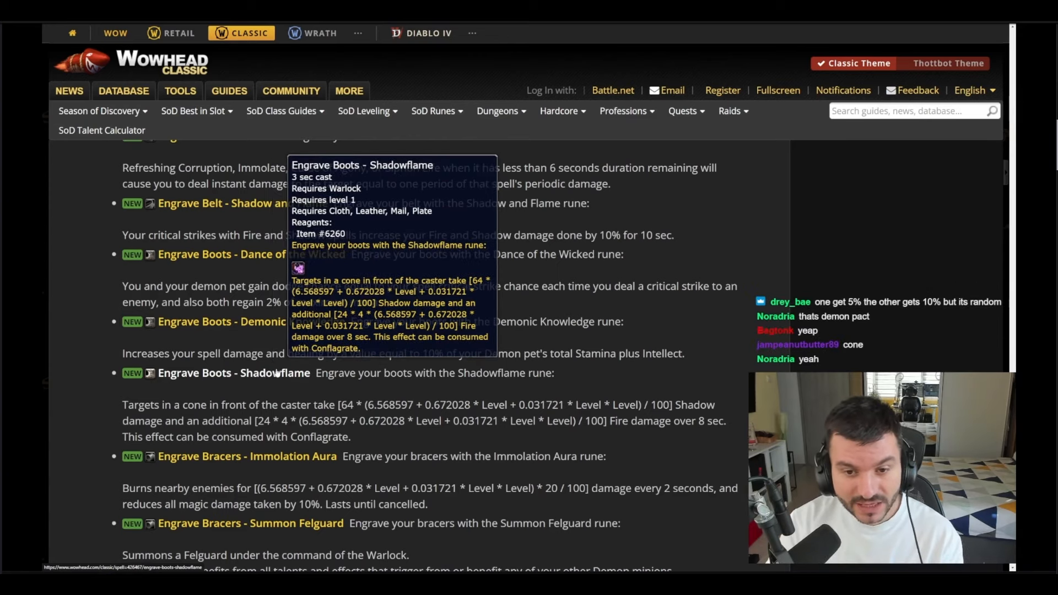
scroll(up, 3)
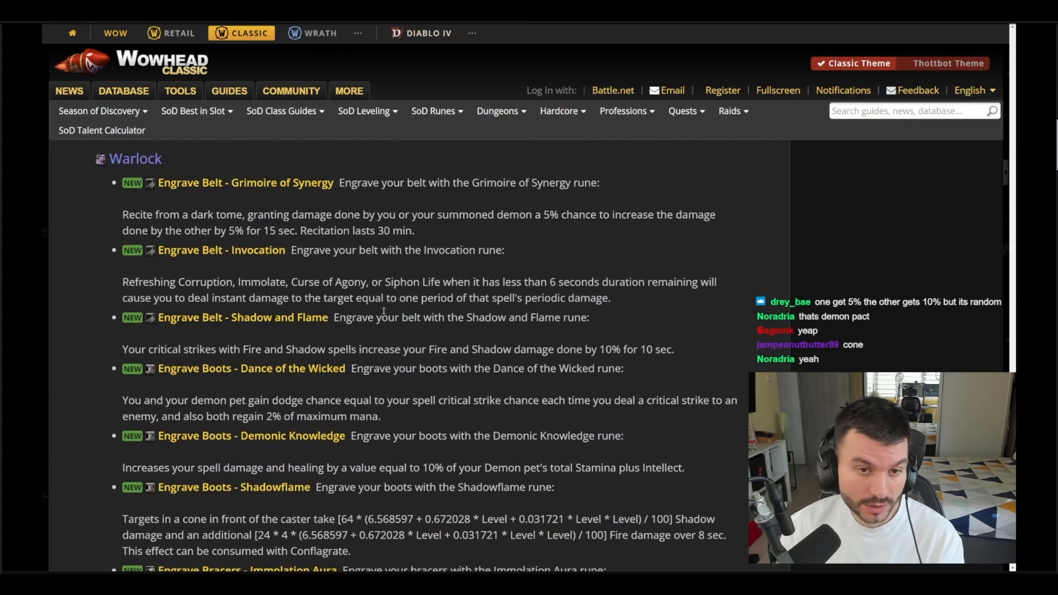
mouse_move(241, 318)
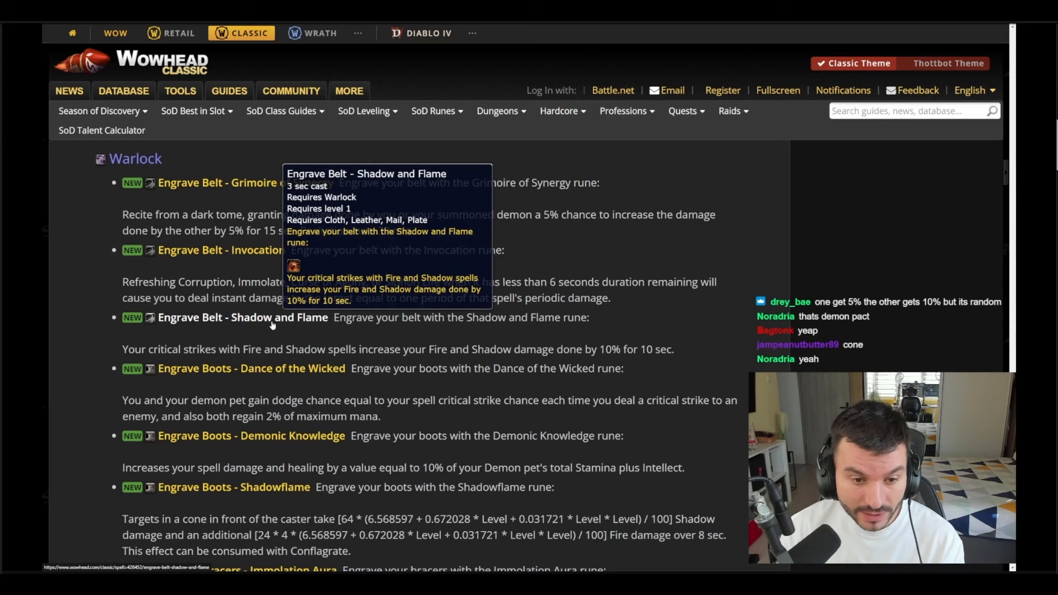
scroll(down, 3)
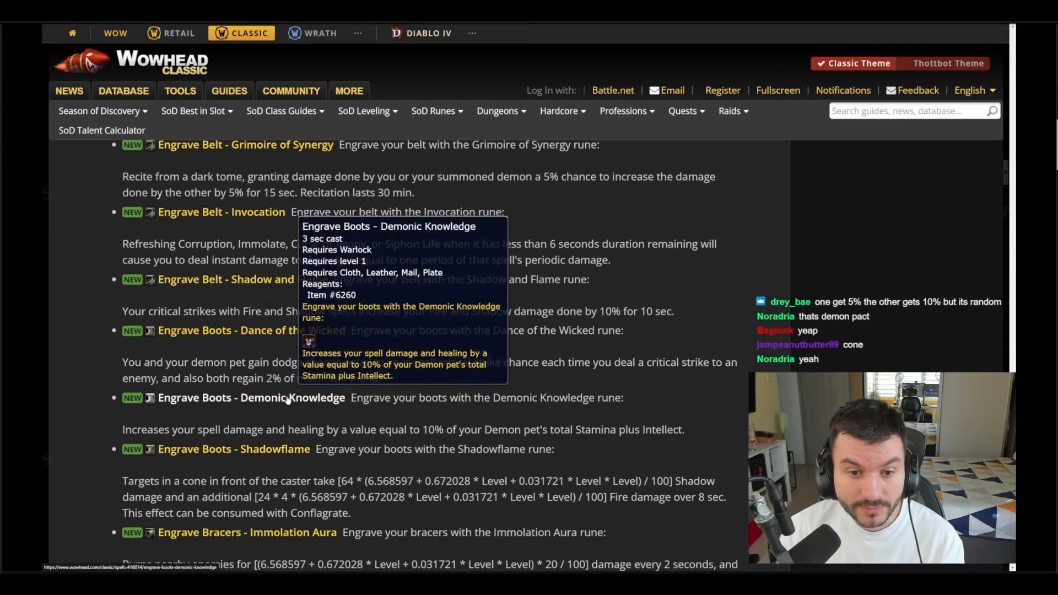
scroll(down, 3)
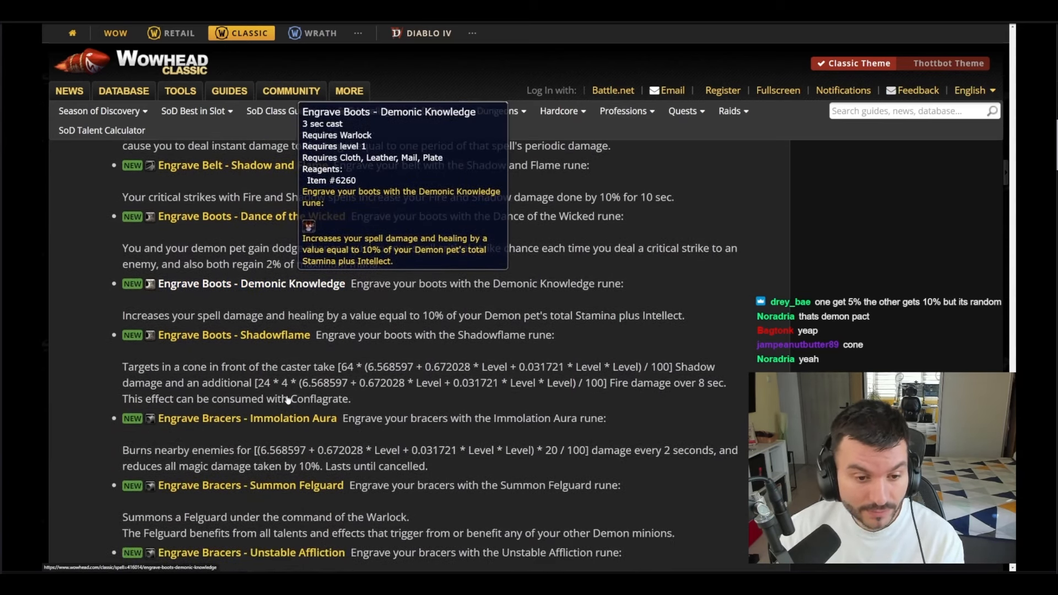
scroll(down, 3)
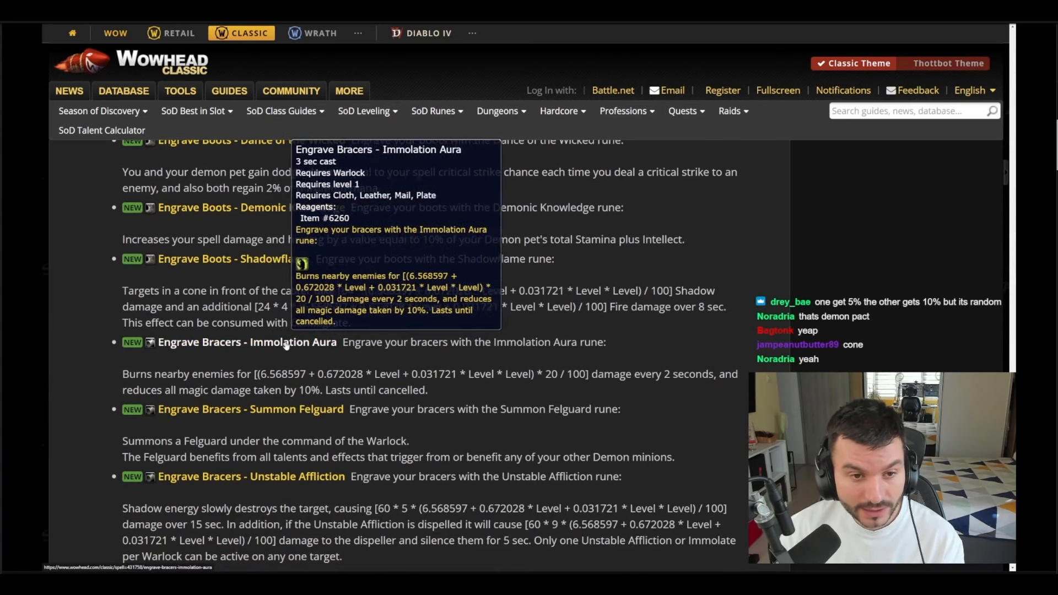
scroll(down, 3)
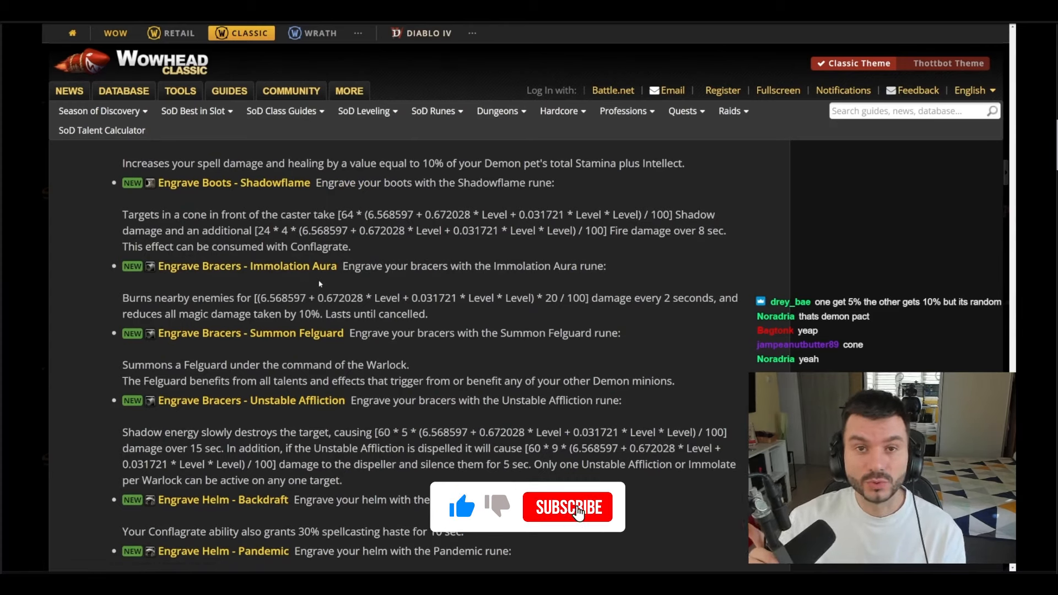
click(567, 507)
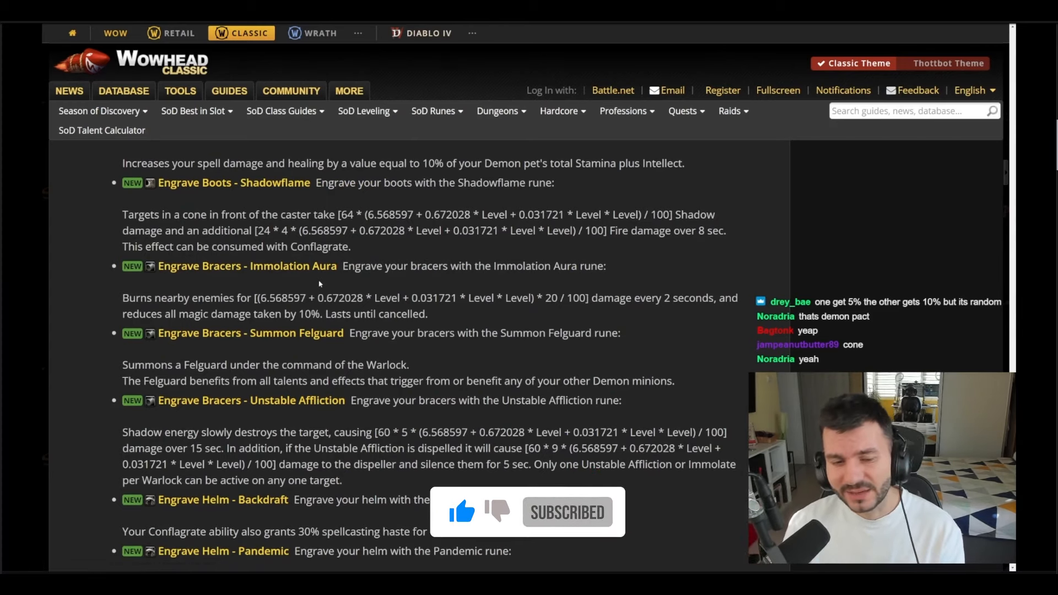
mouse_move(224, 336)
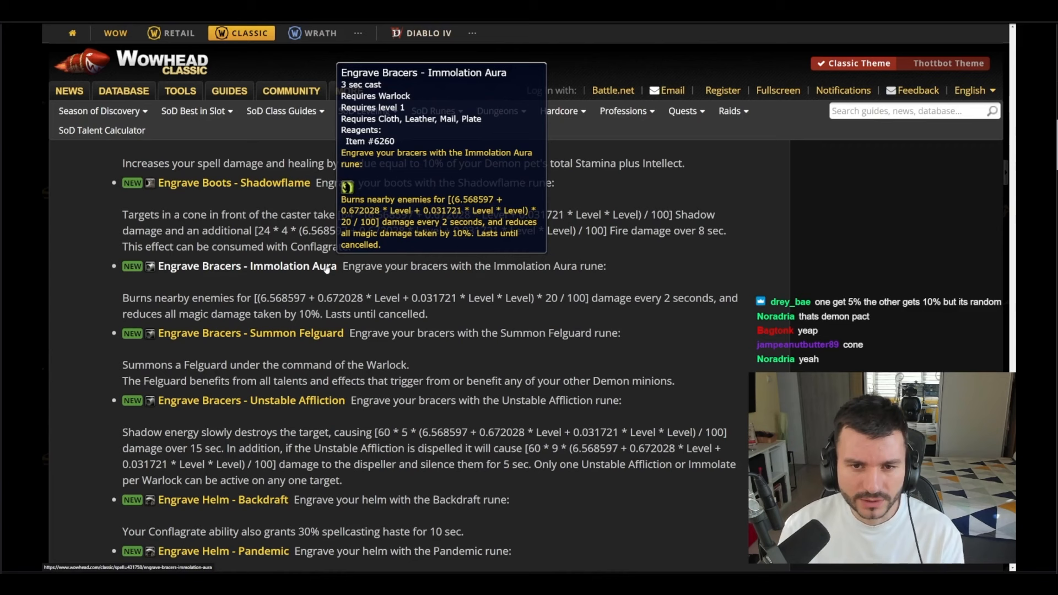
mouse_move(295, 333)
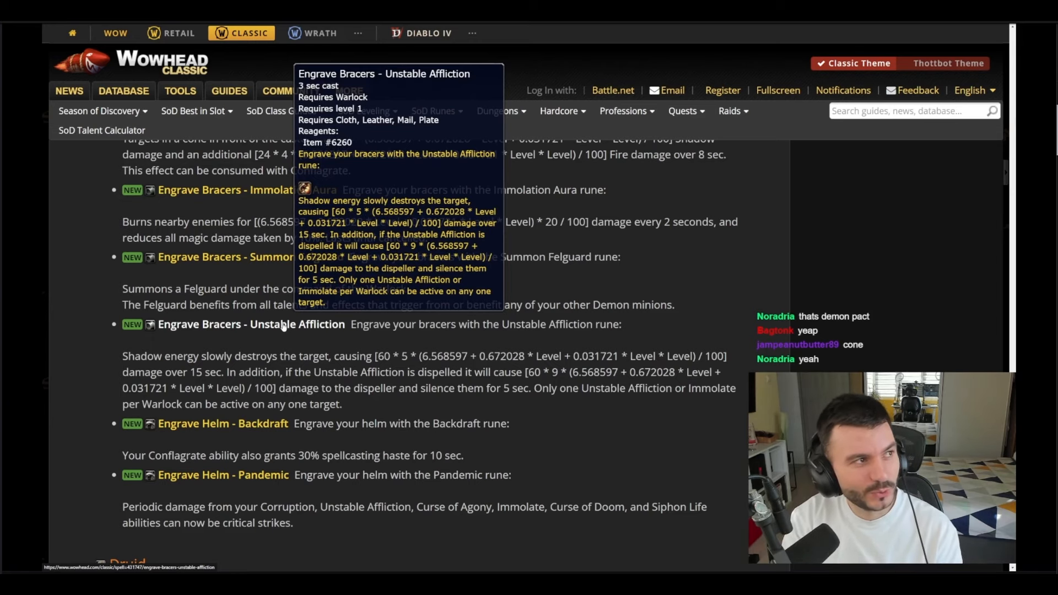
mouse_move(255, 429)
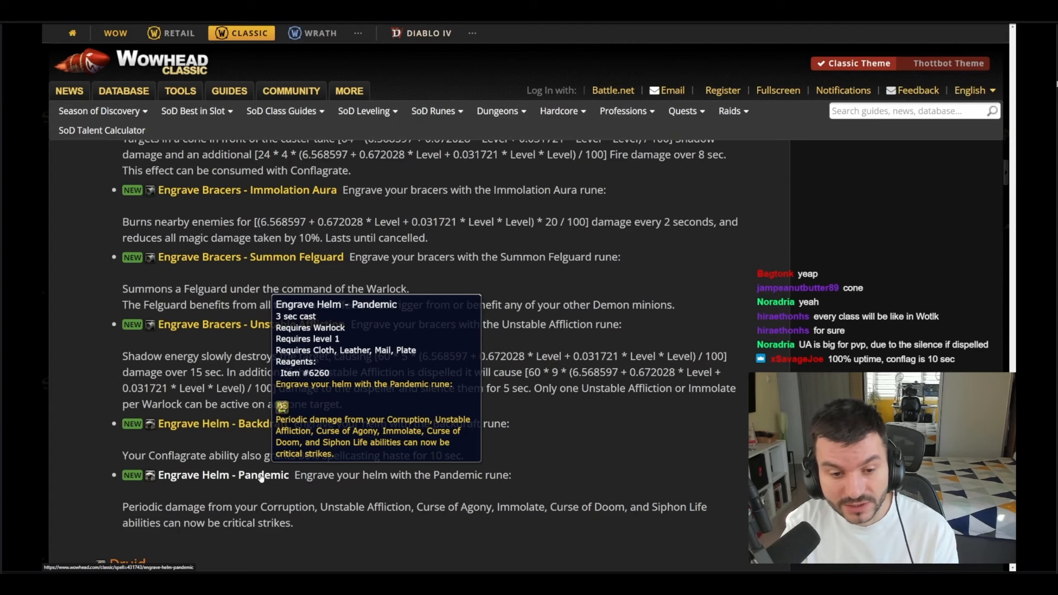
scroll(up, 3)
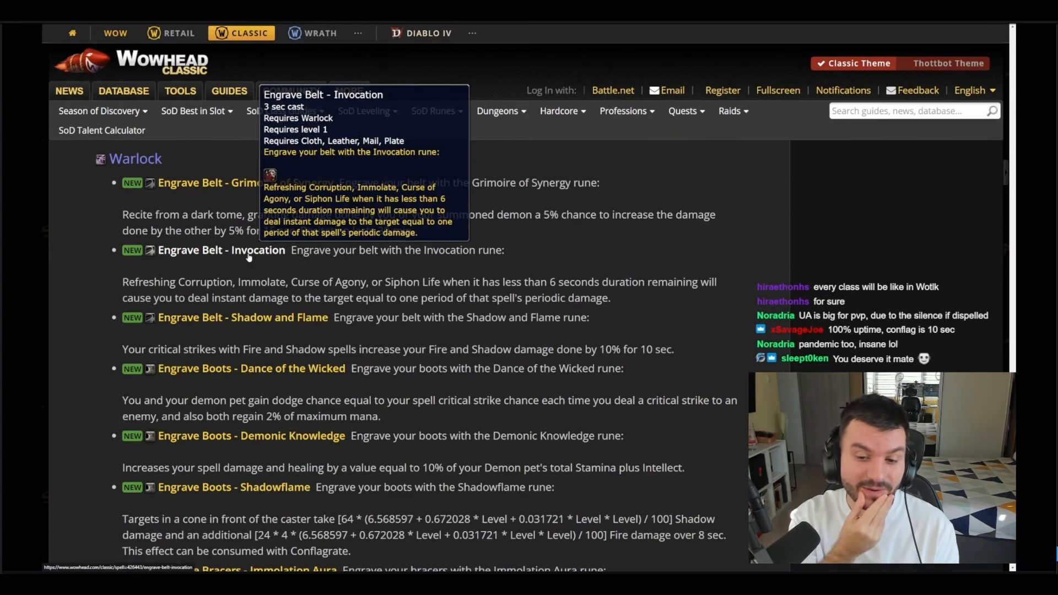
scroll(down, 3)
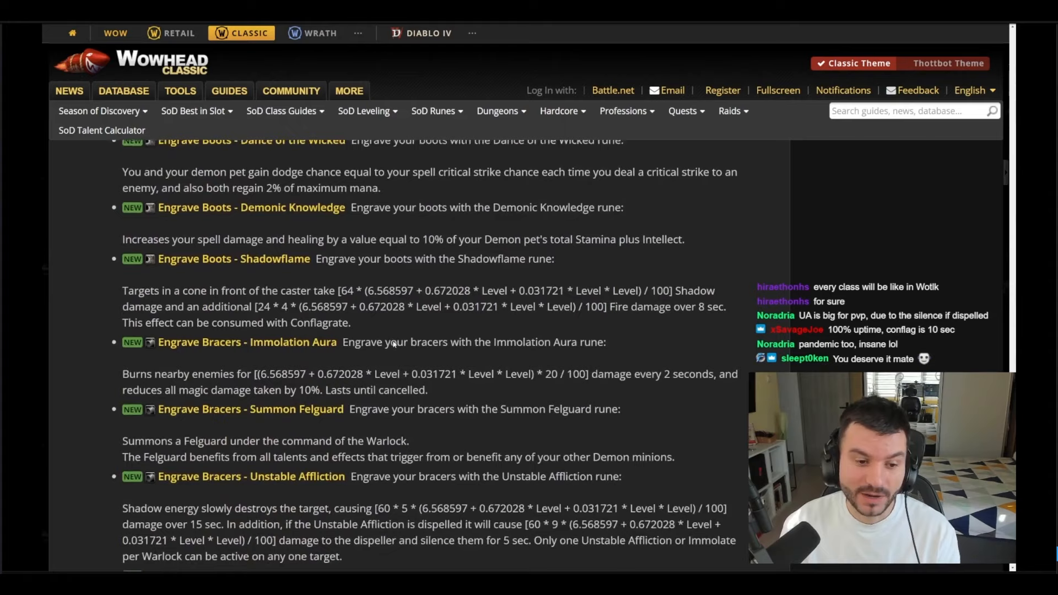
scroll(down, 3)
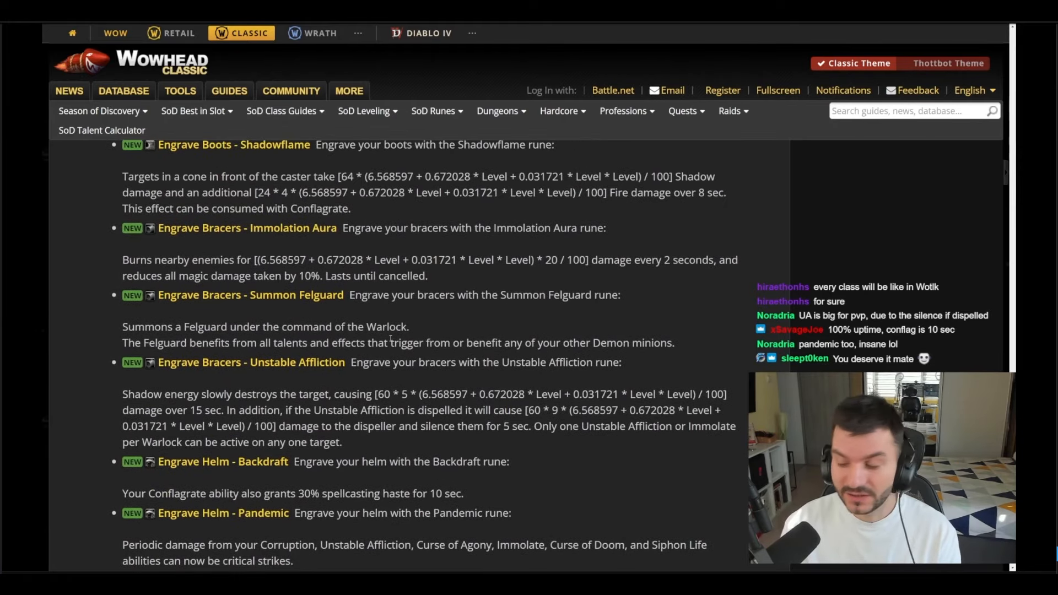
mouse_move(191, 515)
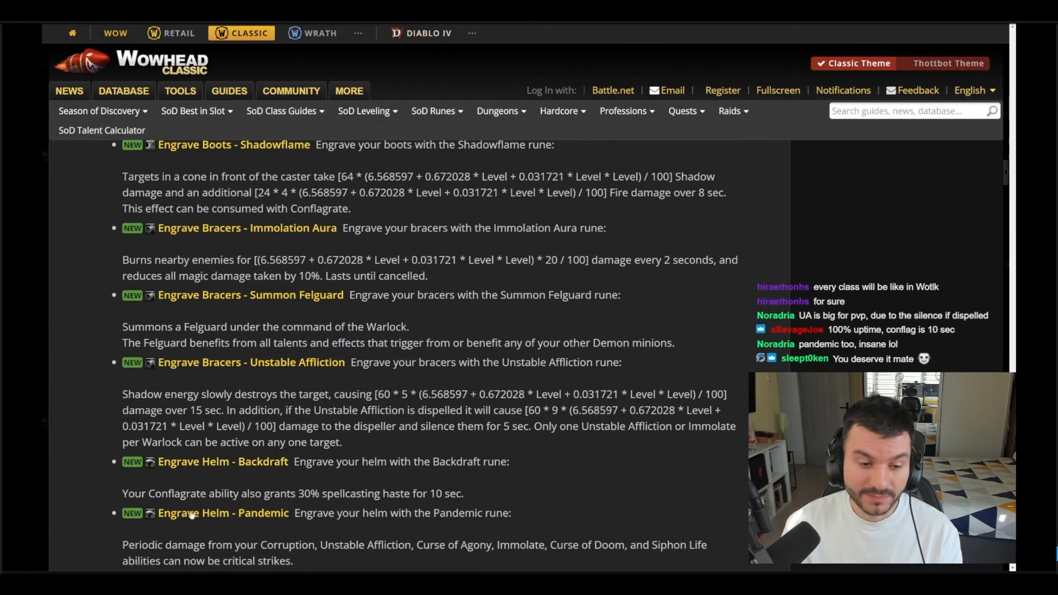